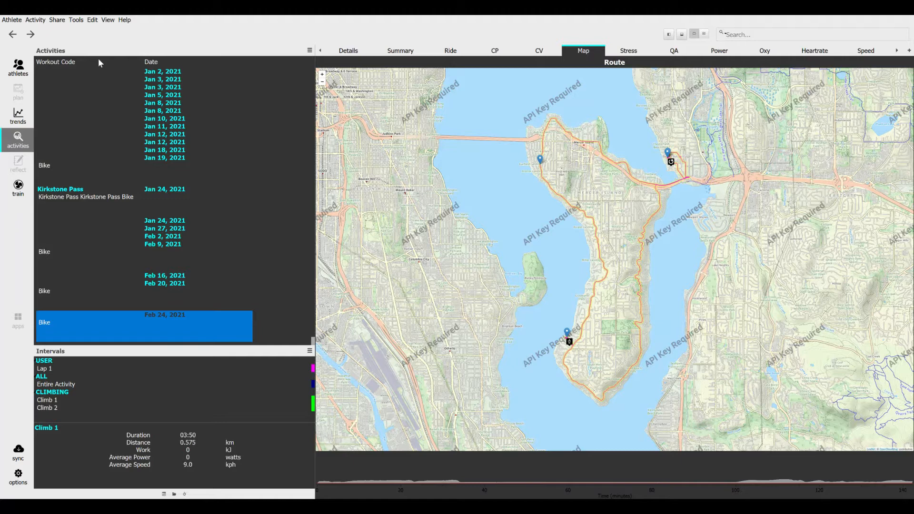
mouse_move(166, 325)
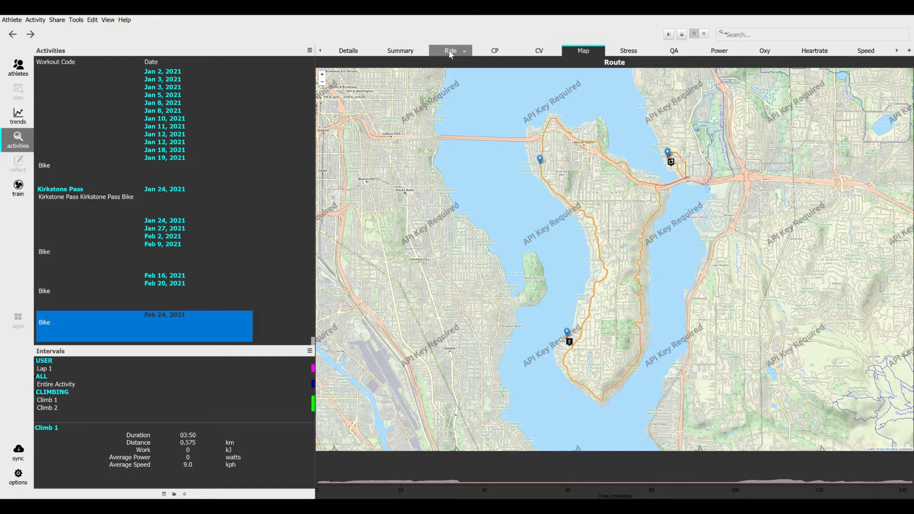
Switch to the Ride tab to display the Feb 24, 2021 ride's speed, altitude and slope plots.
left_click(450, 51)
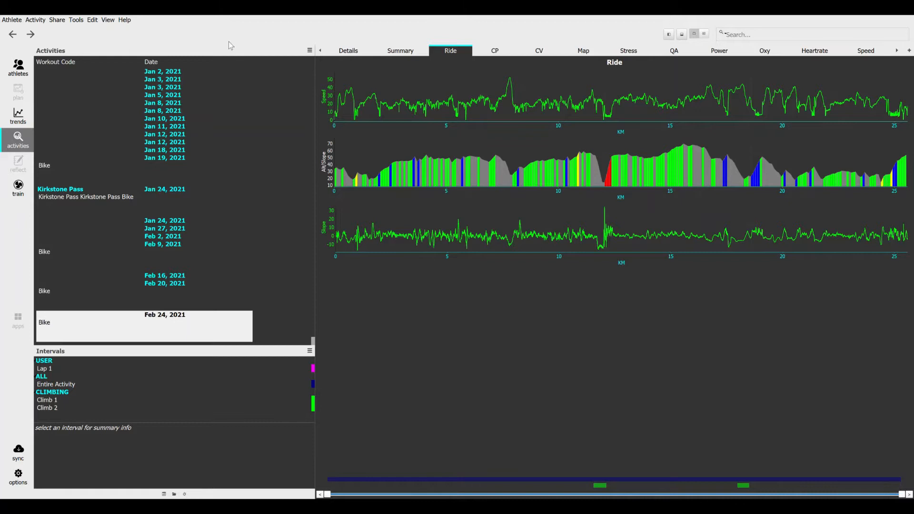
left_click(91, 19)
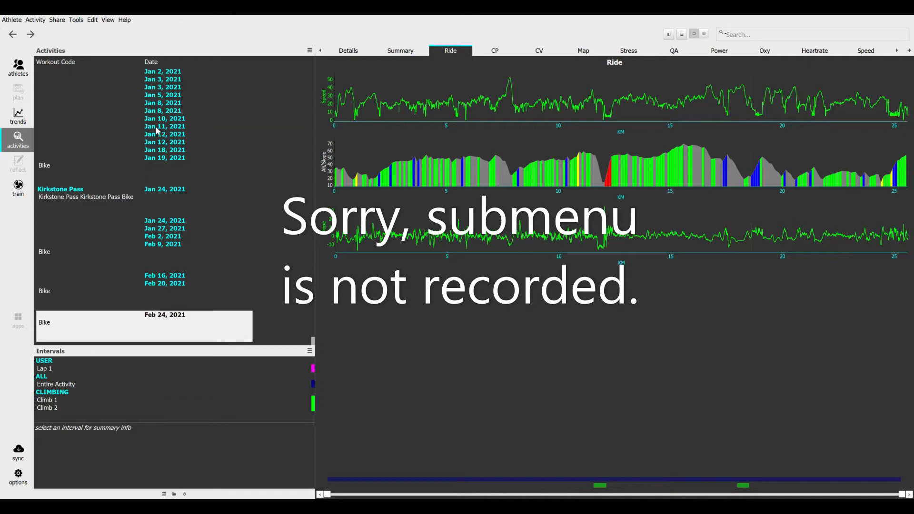
mouse_move(370, 167)
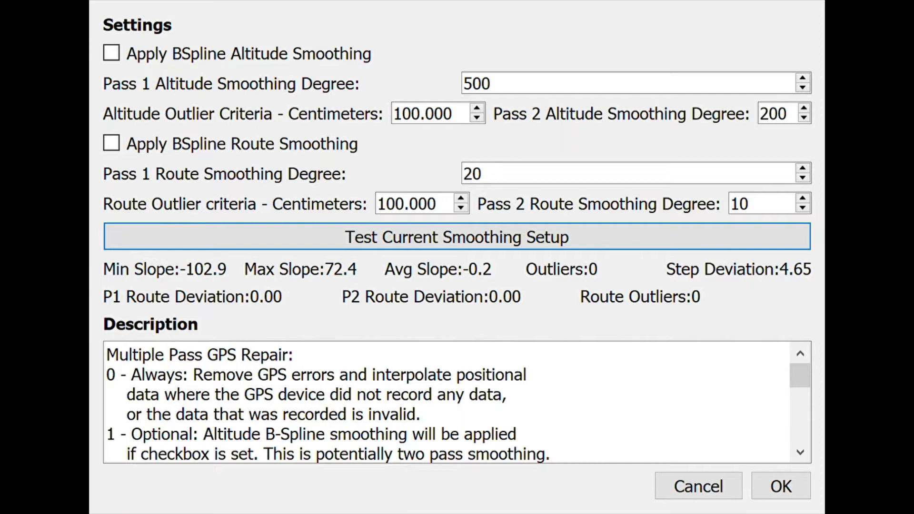
mouse_move(446, 88)
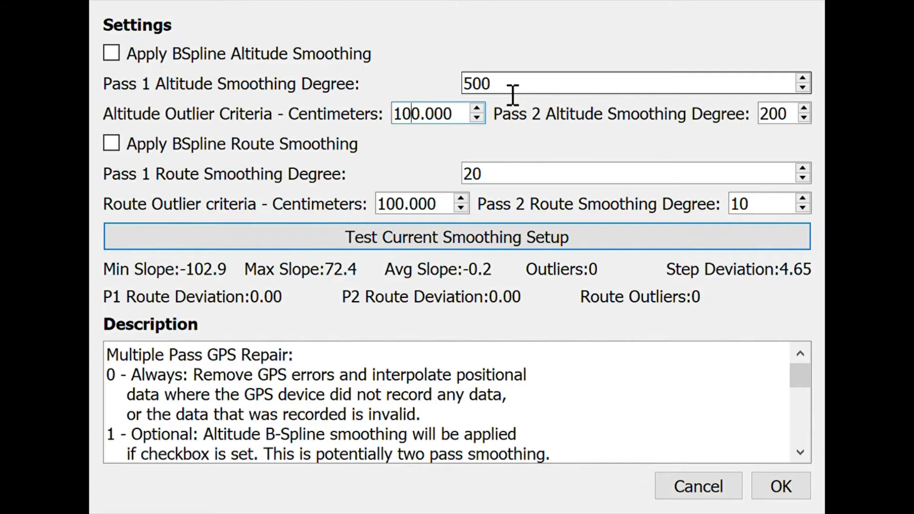
mouse_move(429, 62)
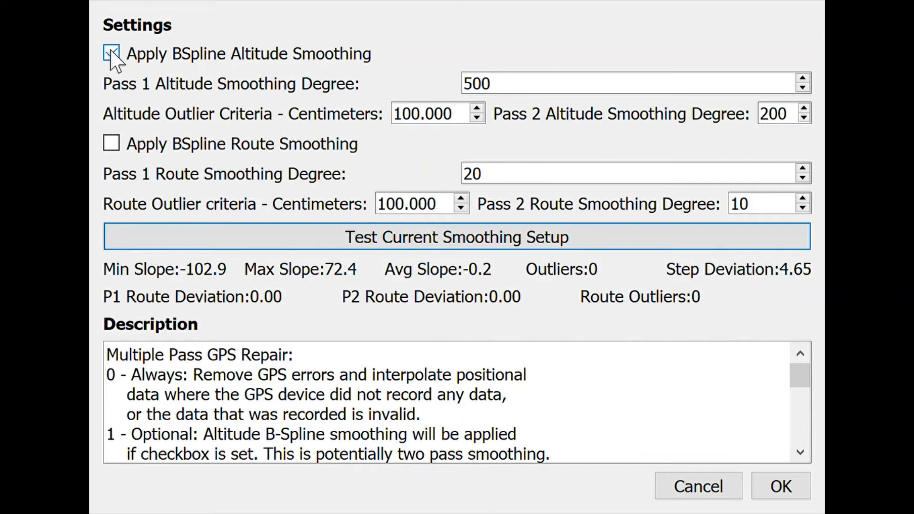
Enable Apply BSpline Altitude Smoothing and run Test Current Smoothing Setup.
left_click(111, 53)
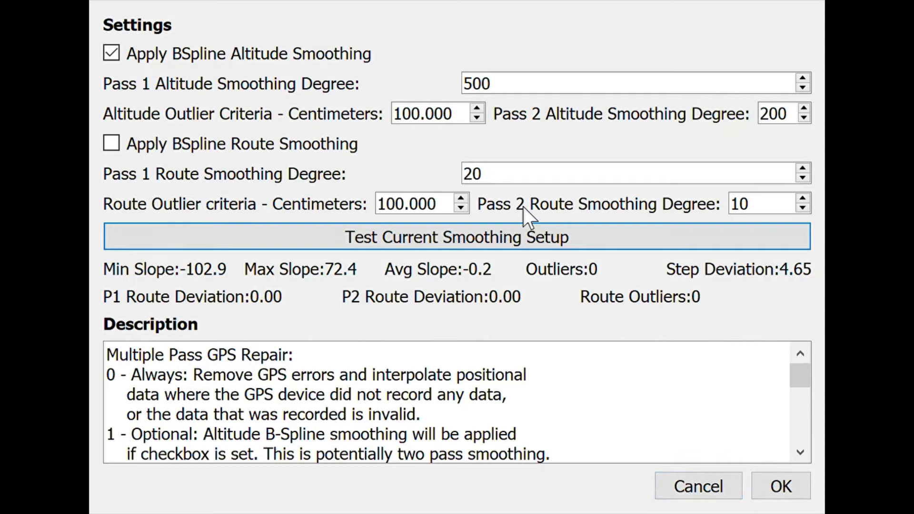
left_click(456, 236)
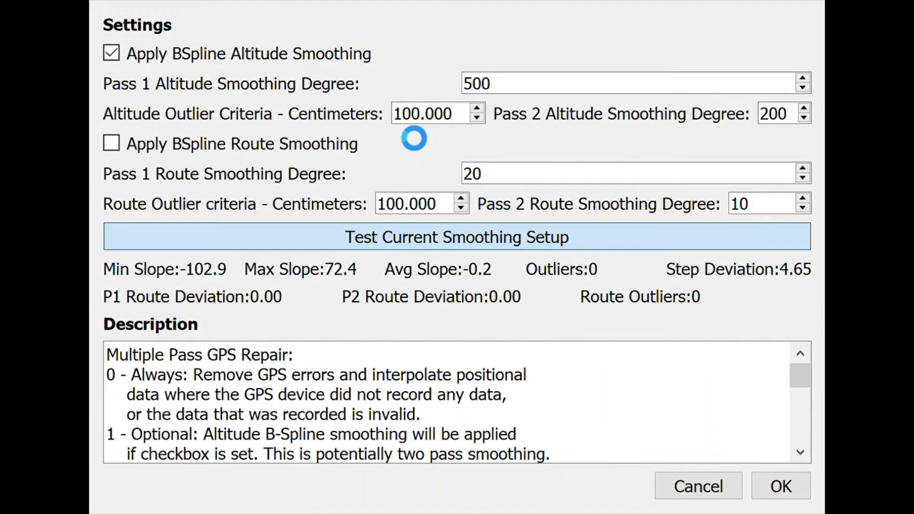
mouse_move(242, 181)
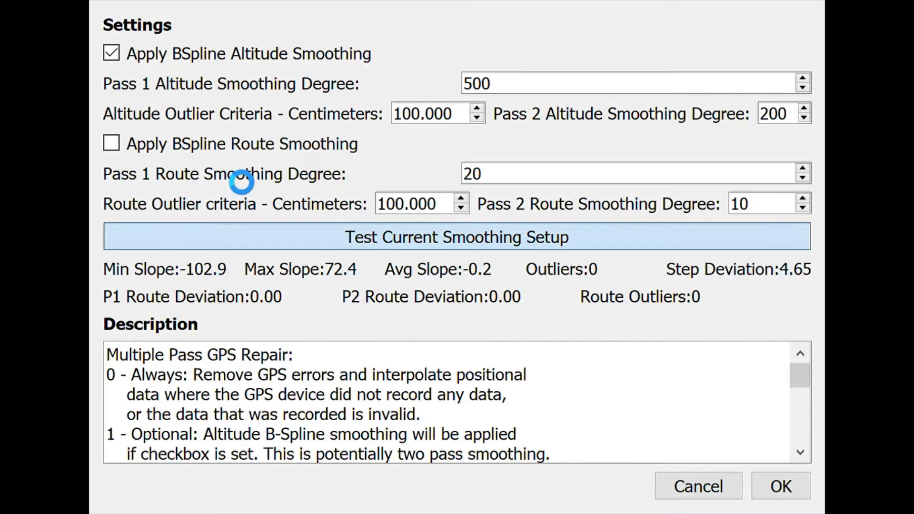
Review the finished test: slopes -37.0 to 29.1, 1373 outliers.
left_click(457, 236)
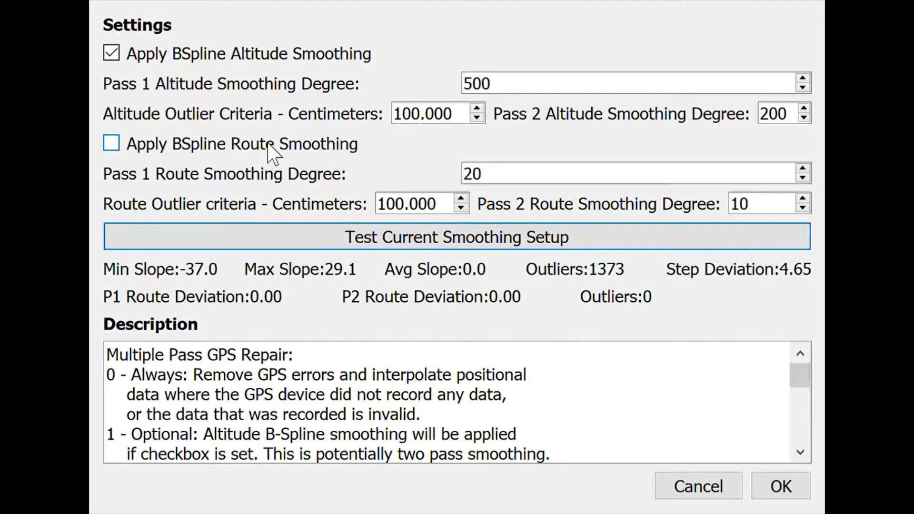
mouse_move(605, 280)
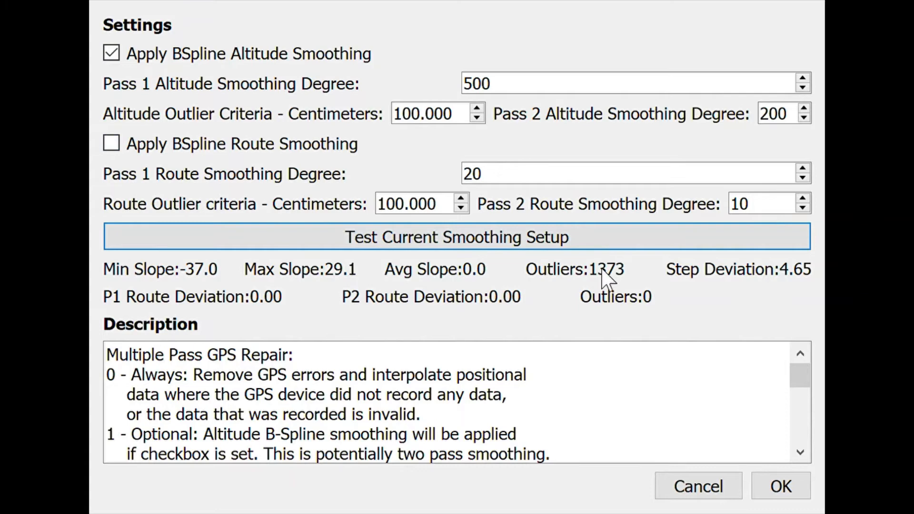
mouse_move(755, 278)
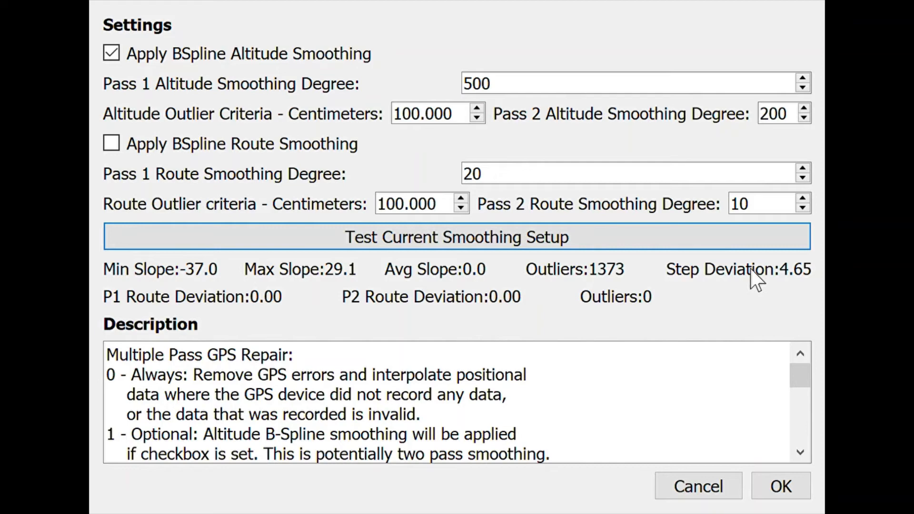
mouse_move(781, 283)
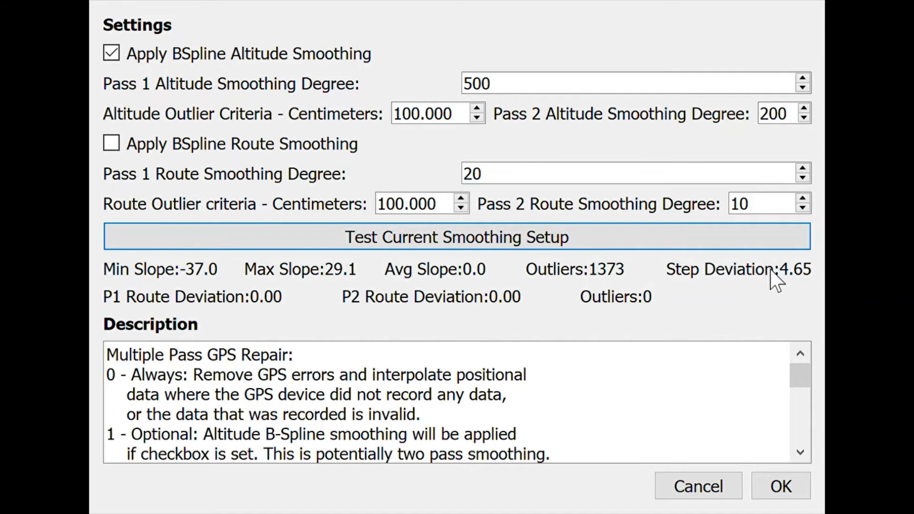
mouse_move(207, 283)
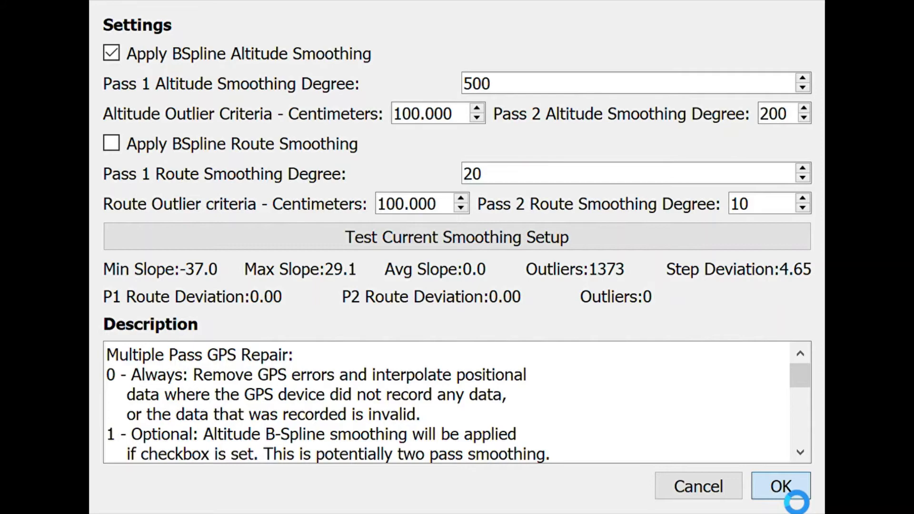
Apply the altitude-smoothing GPS repair and inspect the slope spike near 12 km.
left_click(779, 485)
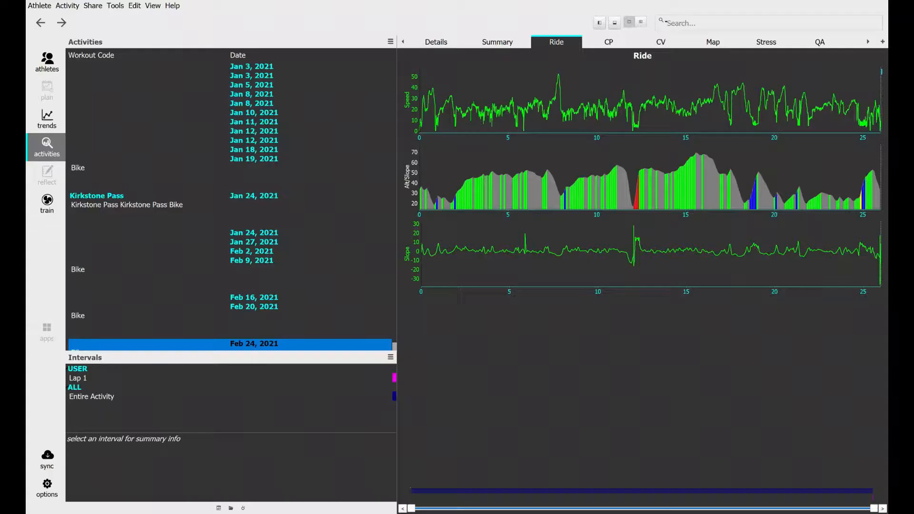
mouse_move(485, 231)
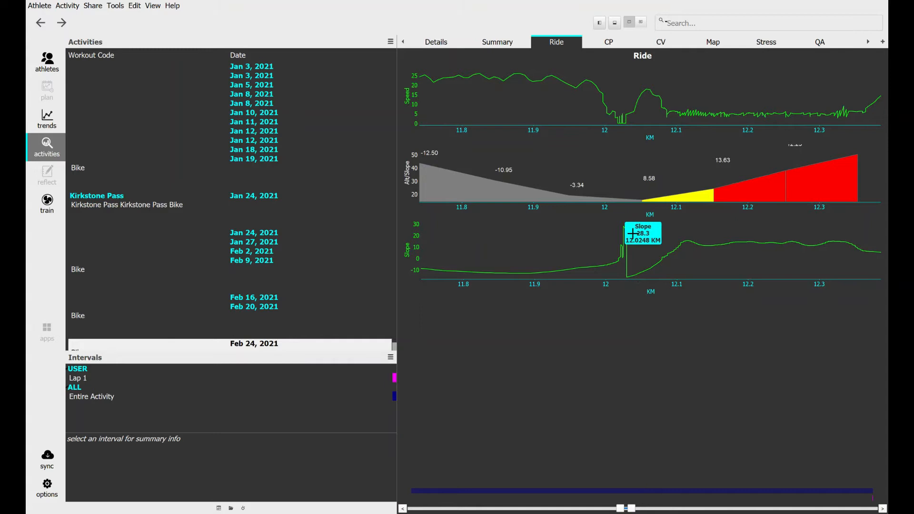
left_click(435, 42)
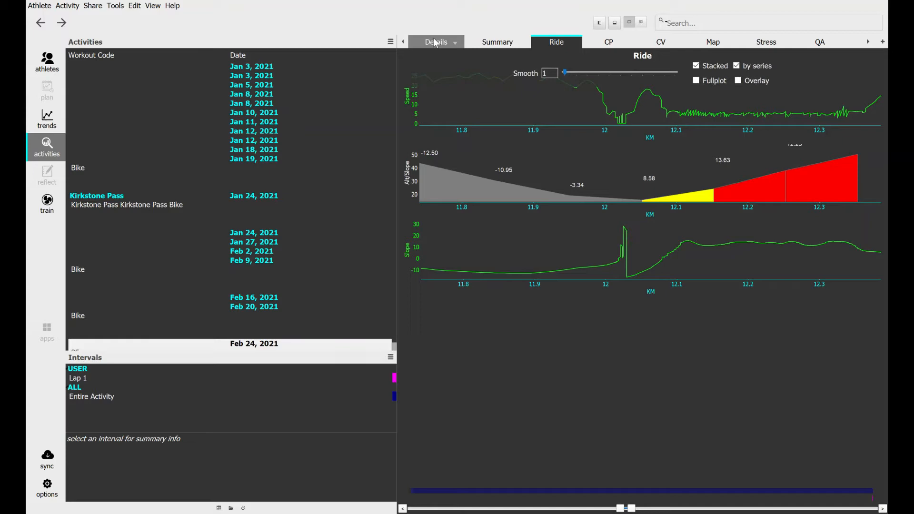
Open Raw Data and scroll to the zero-speed samples near row 2053 (12.02 km).
left_click(435, 42)
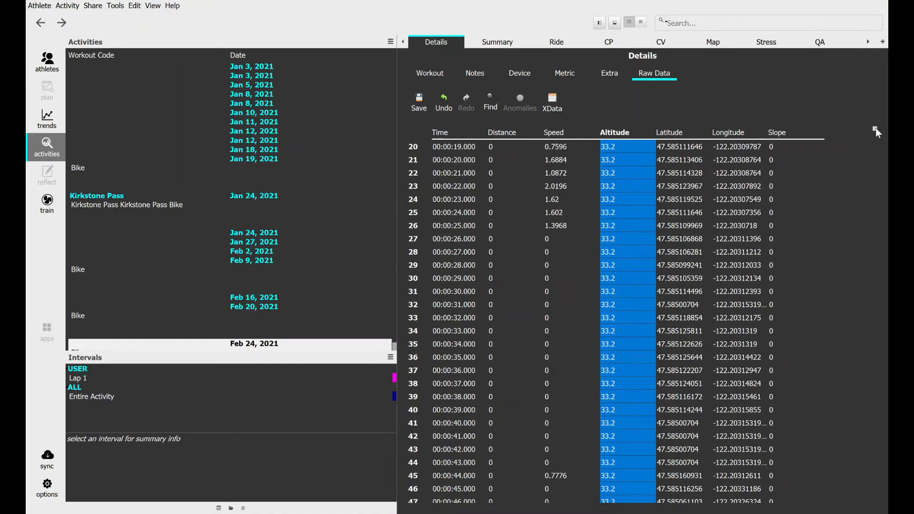
scroll("down", 3)
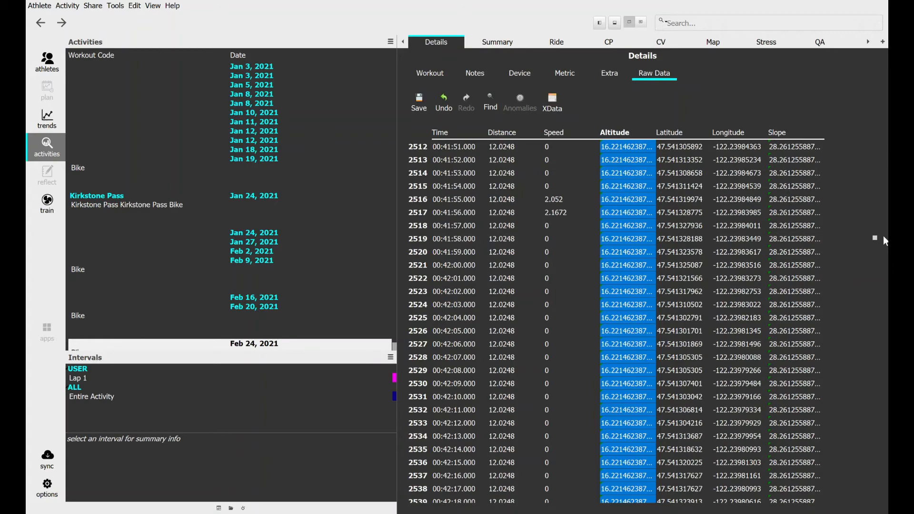
scroll("up", 3)
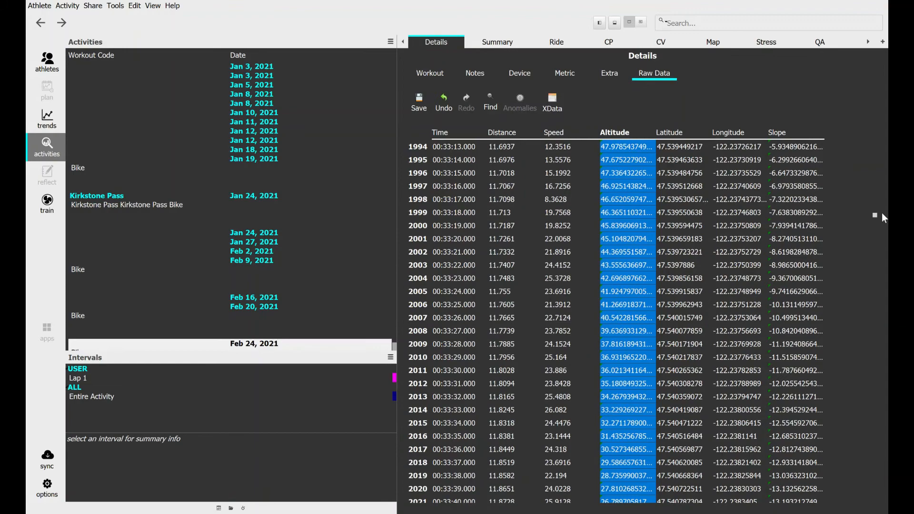
scroll("down", 3)
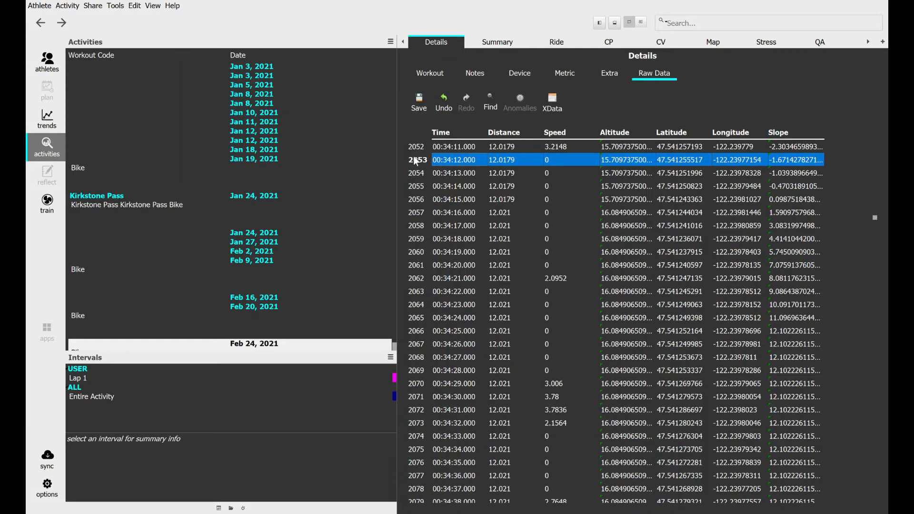
mouse_move(880, 198)
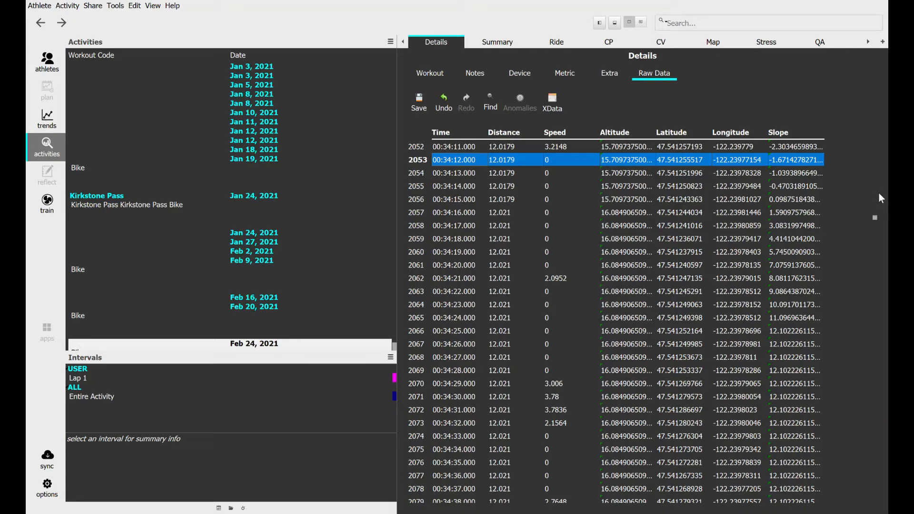
Delete the stationary samples so data jumps from 00:34:11 to 01:39:28.
scroll("up", 3)
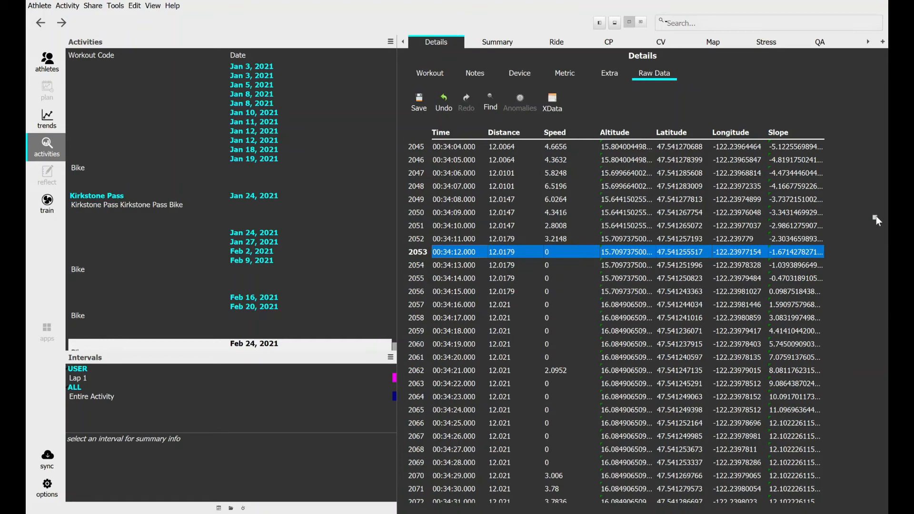
scroll("down", 3)
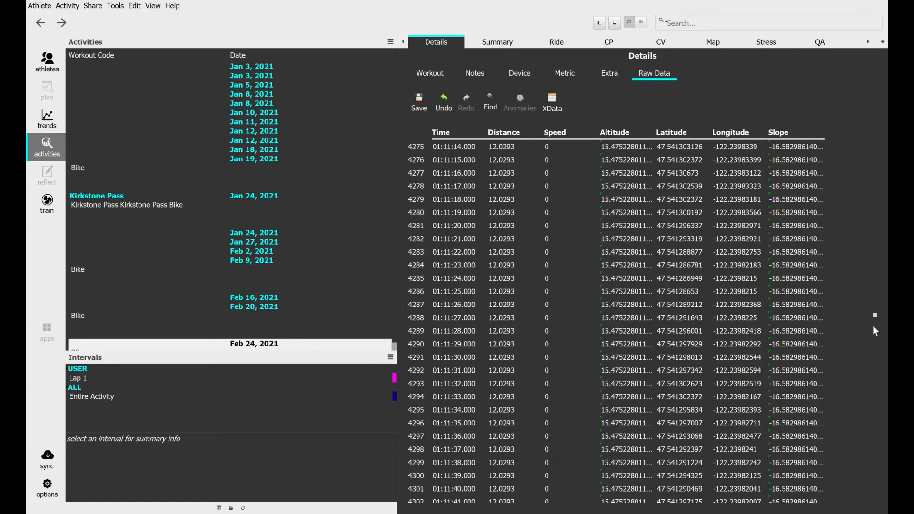
scroll("down", 3)
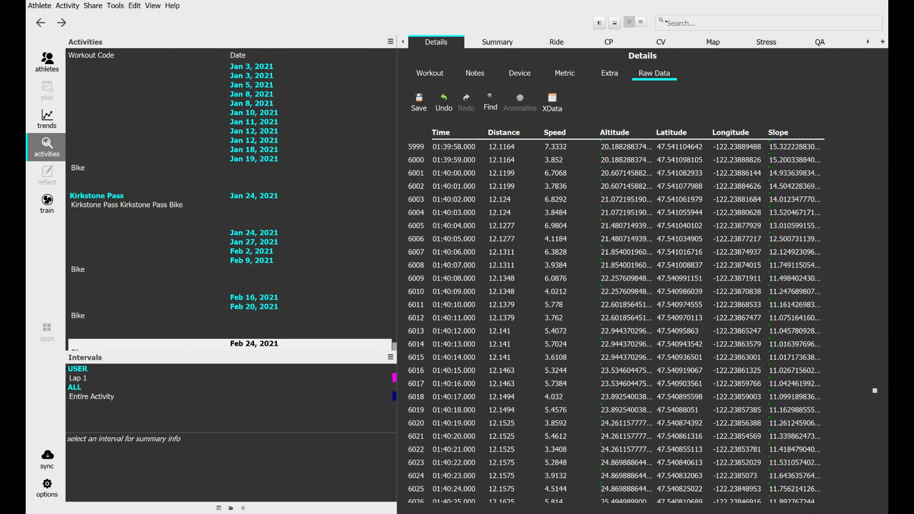
scroll("up", 3)
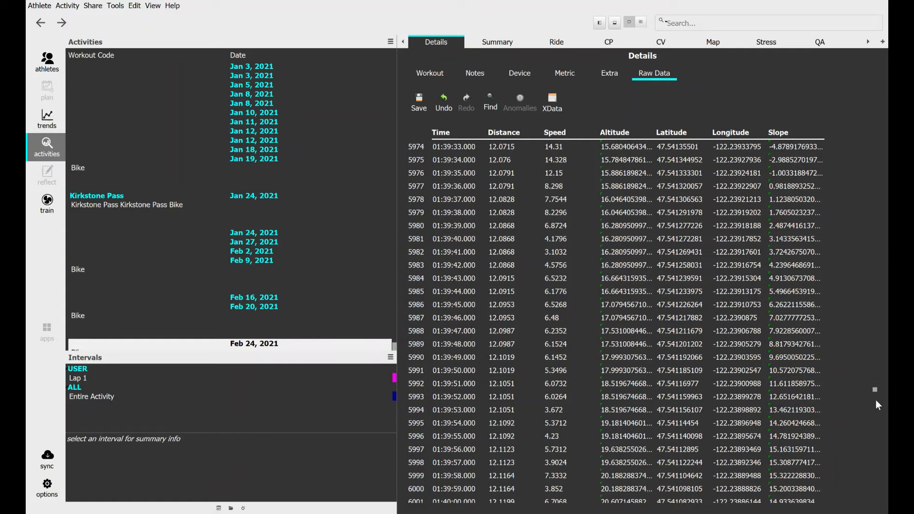
scroll("up", 3)
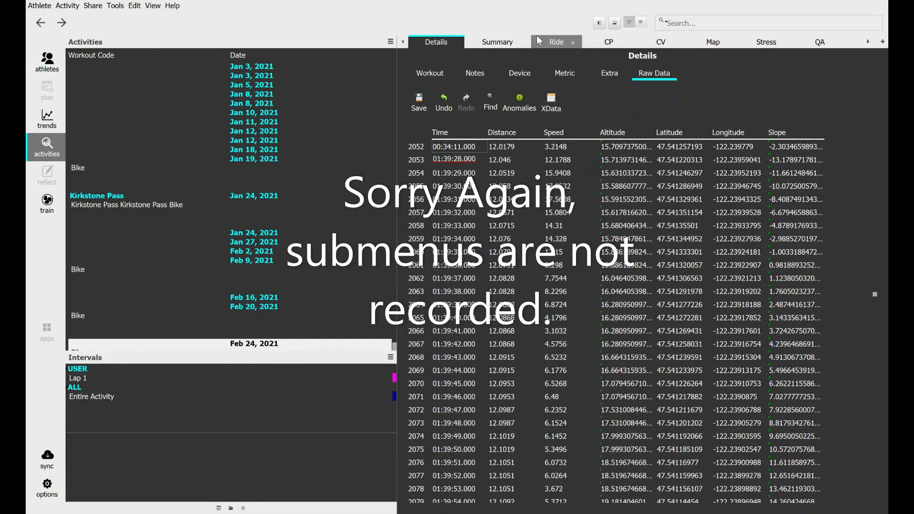
Return to the Ride tab to see the shortened ride's speed, altitude and slope plots.
left_click(555, 42)
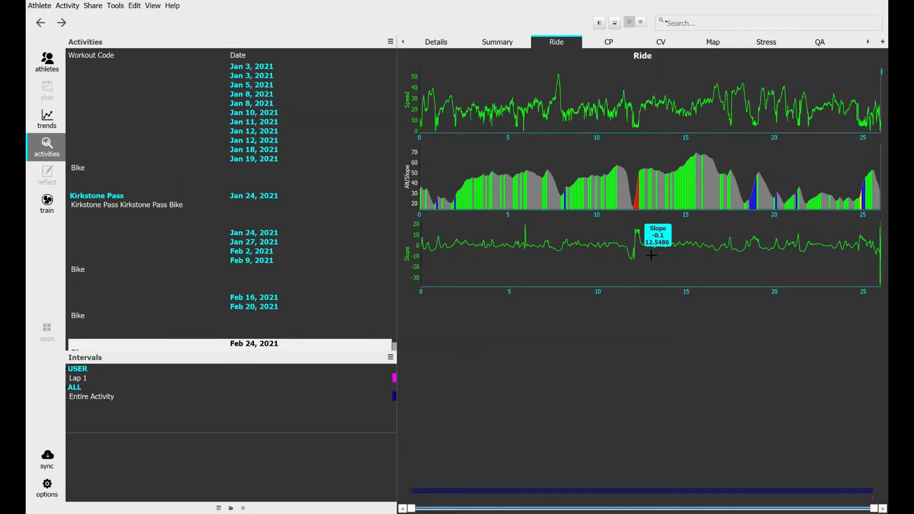
mouse_move(651, 255)
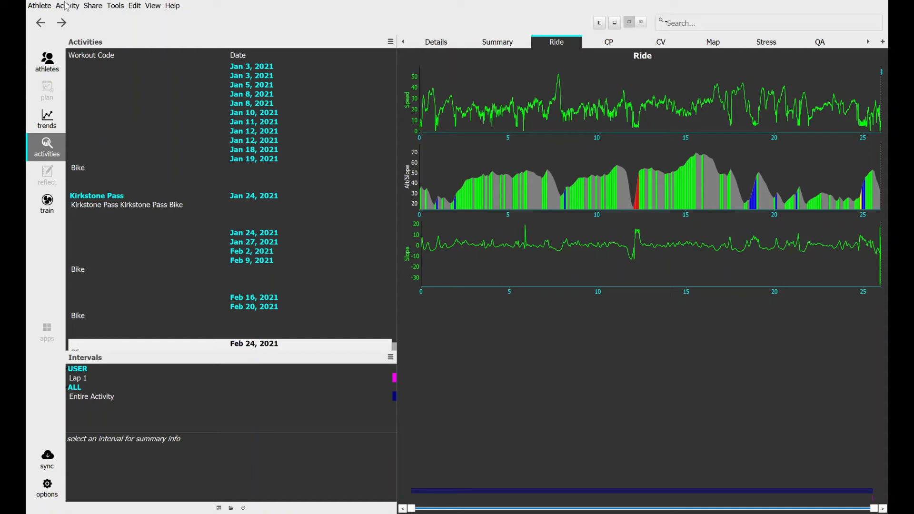
mouse_move(88, 58)
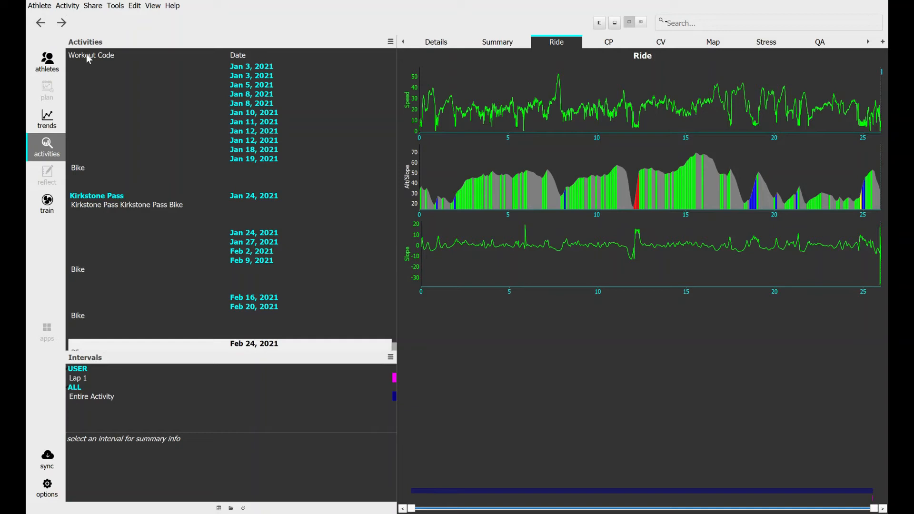
mouse_move(165, 283)
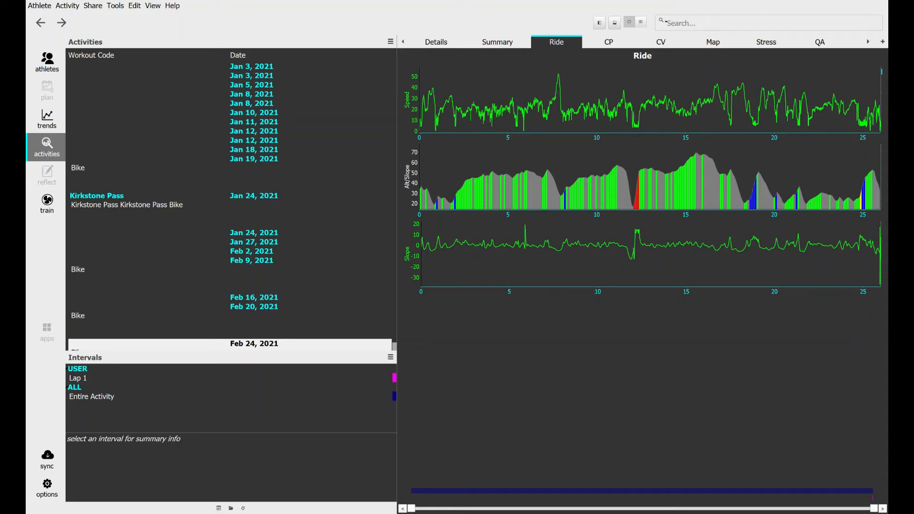
In Train view, load the ride.json workout and select RoboBob as the device.
left_click(47, 205)
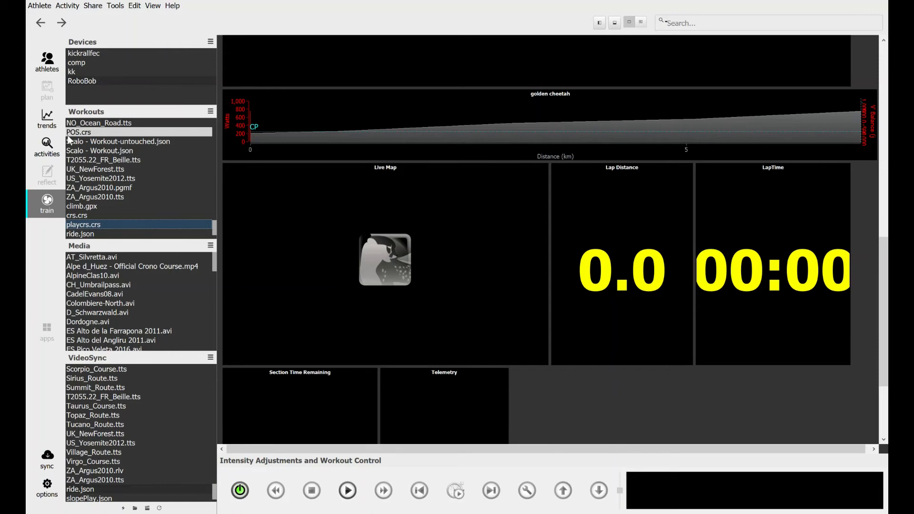
left_click(80, 234)
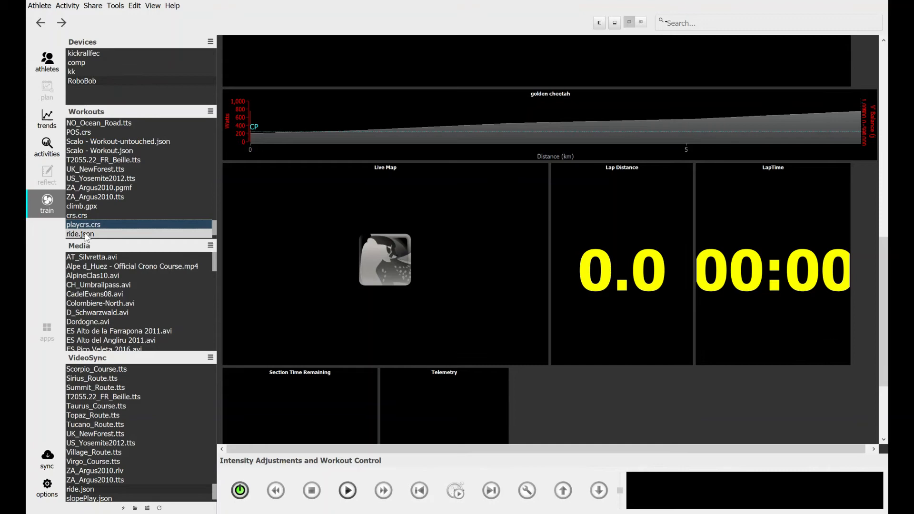
left_click(80, 234)
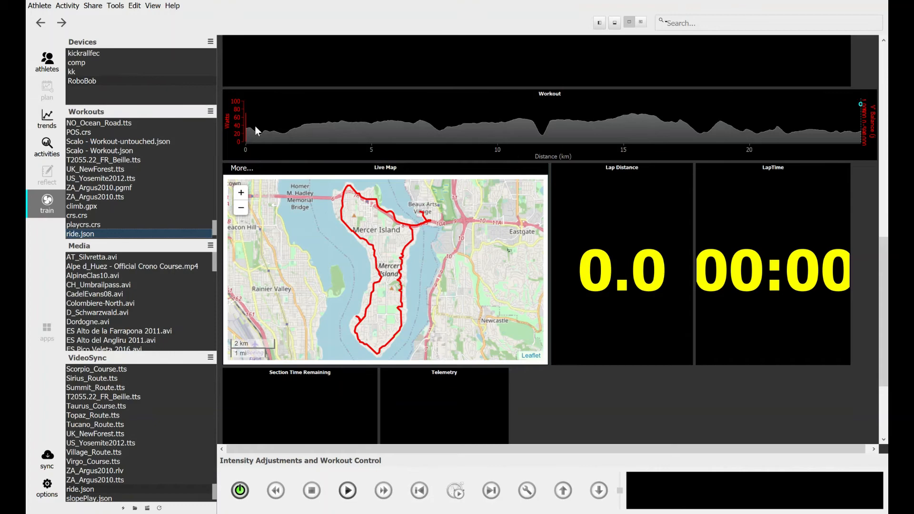
left_click(82, 81)
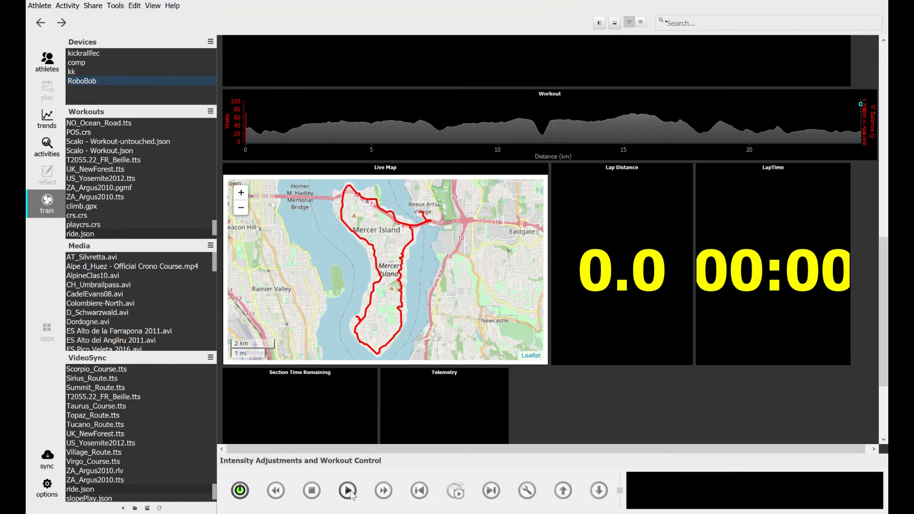
Ride ride.json for about a minute, then stop to save it as a Feb 26, 2021 activity.
left_click(348, 490)
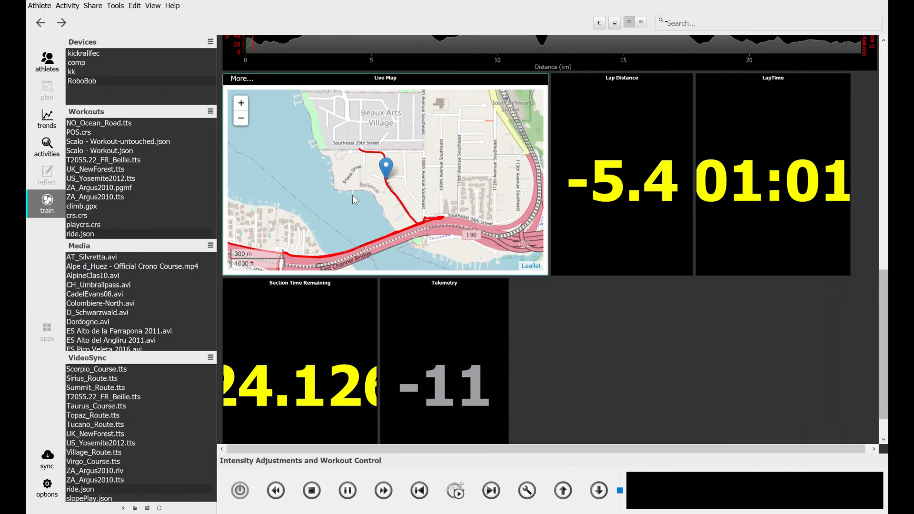
left_click(311, 490)
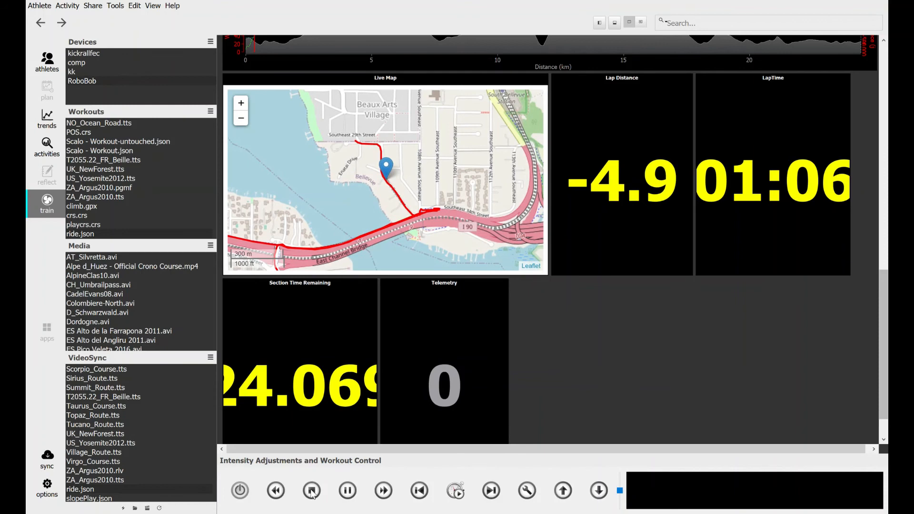
left_click(46, 148)
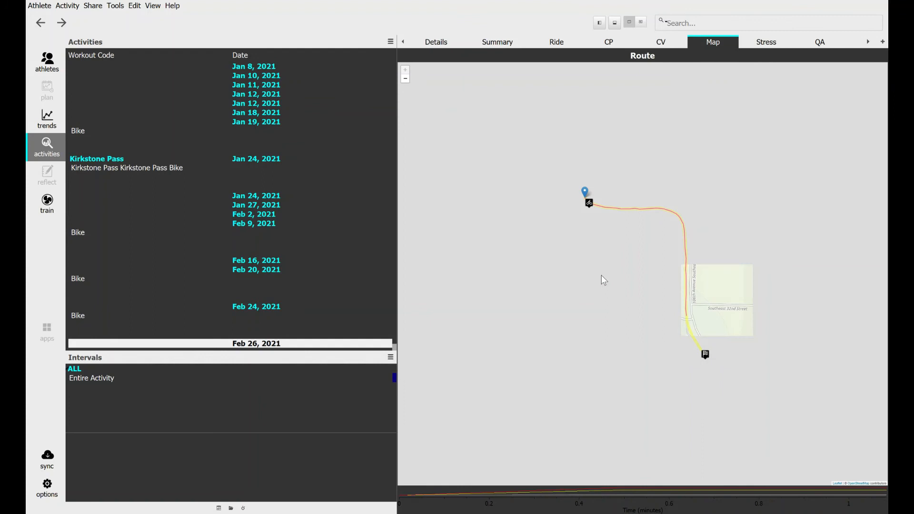